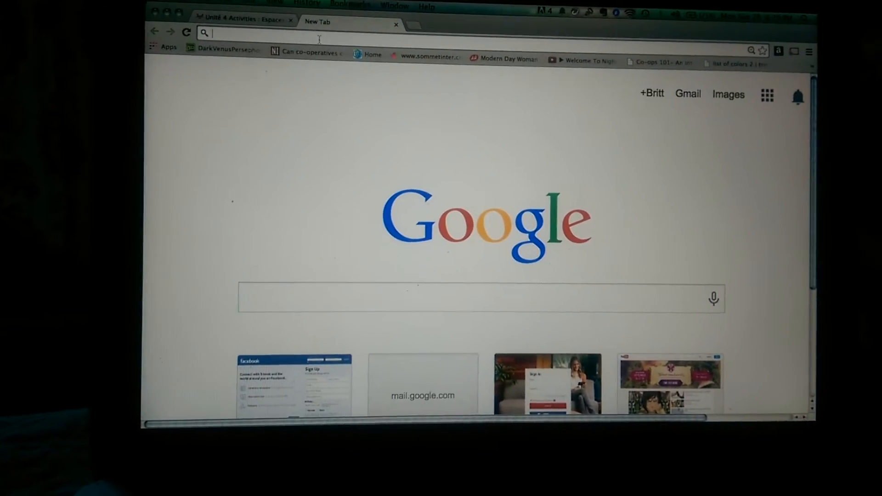
# Enter vhlcentral.com in the address bar and choose the VHL Central login suggestion
pyautogui.write('vhlcentral.com')
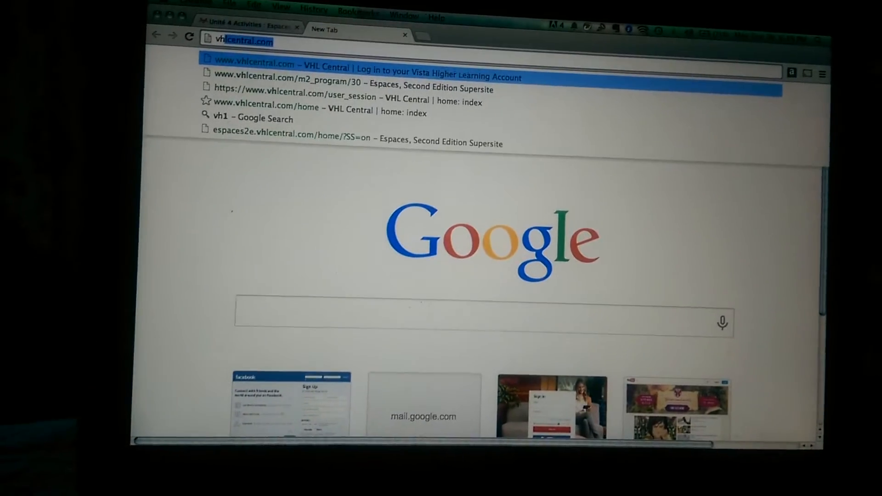
pyautogui.click(365, 70)
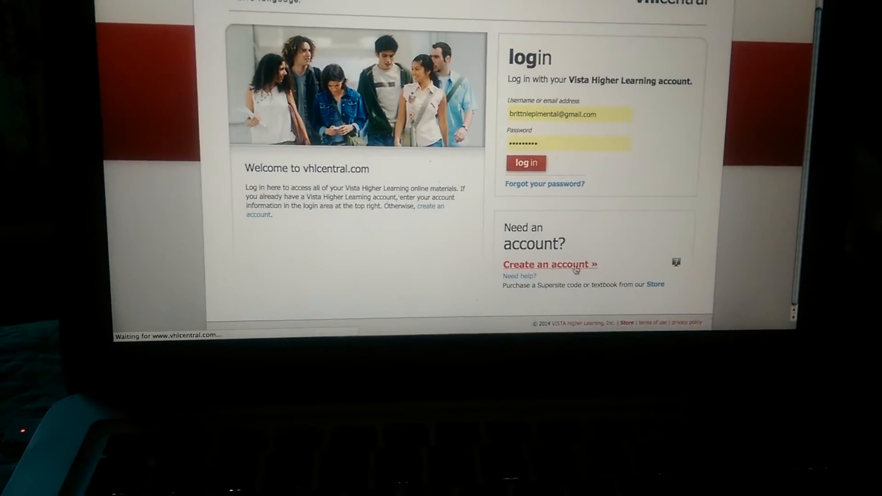
pyautogui.click(549, 263)
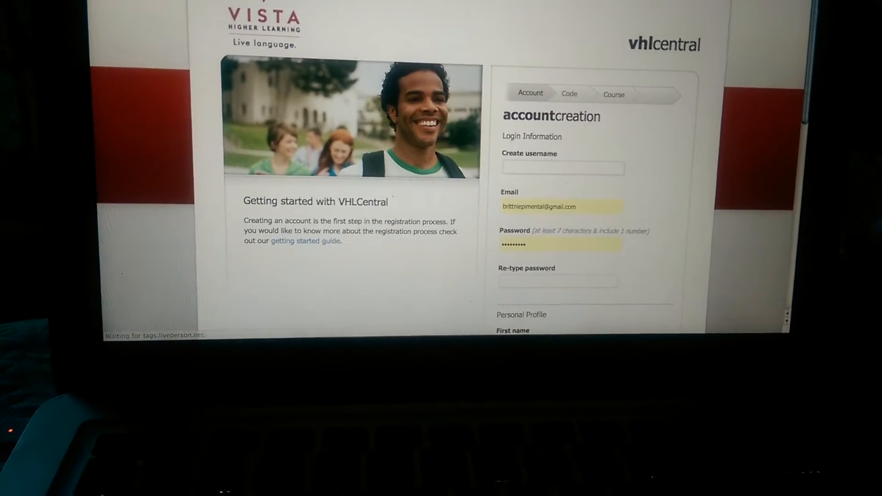
pyautogui.scroll(-3)
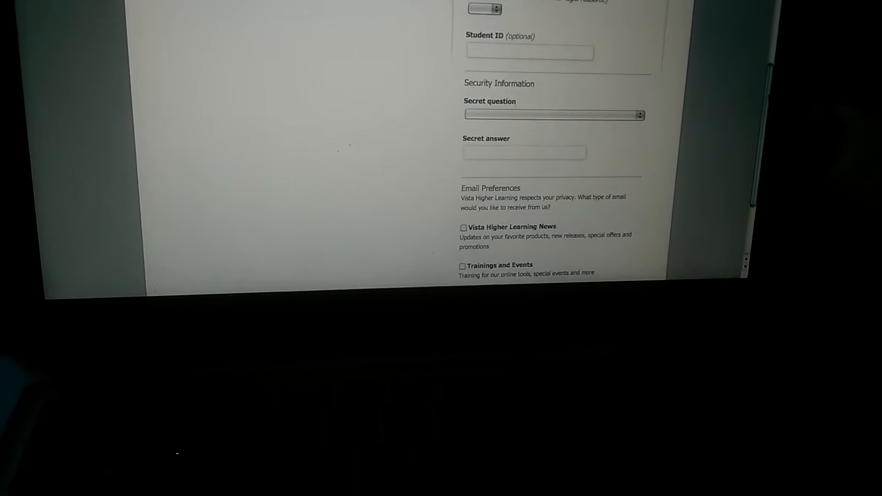
pyautogui.scroll(-3)
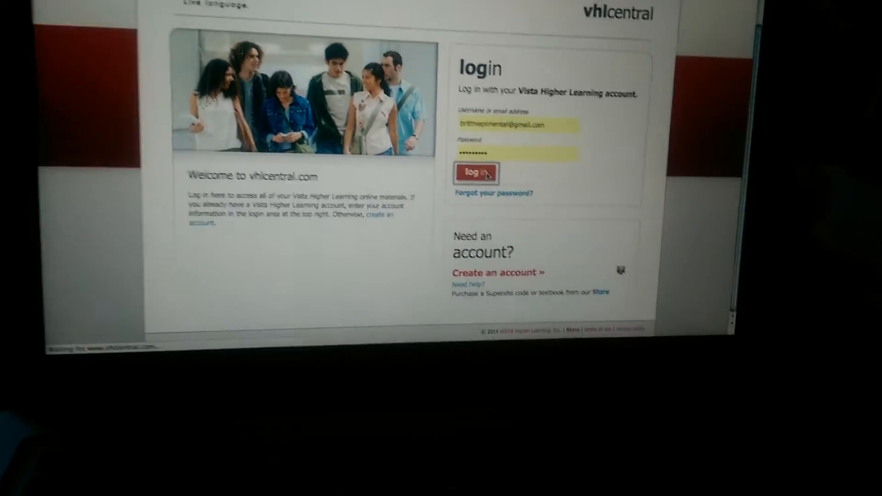
# Sign in to the VHL Central account and scroll through the profile page
pyautogui.click(476, 173)
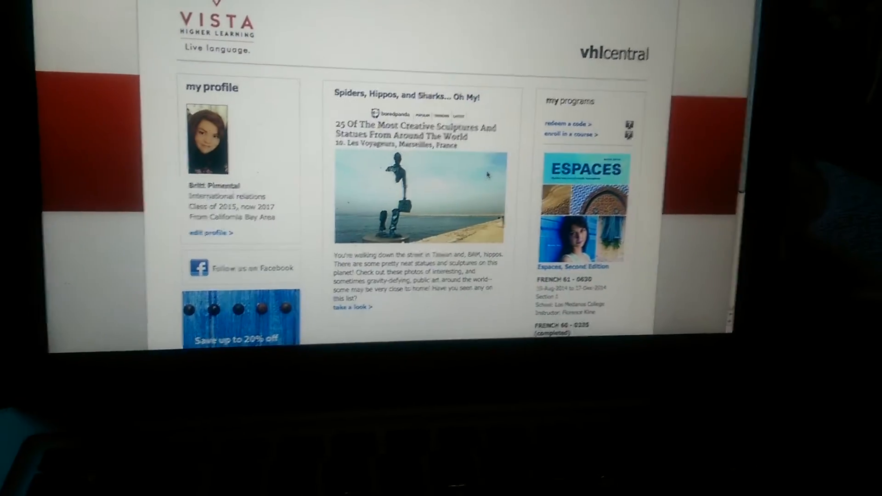
pyautogui.scroll(-3)
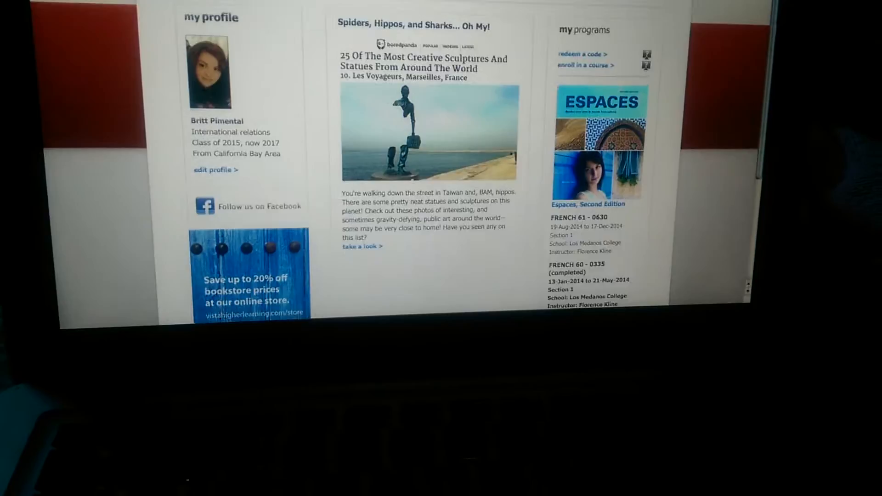
pyautogui.scroll(-3)
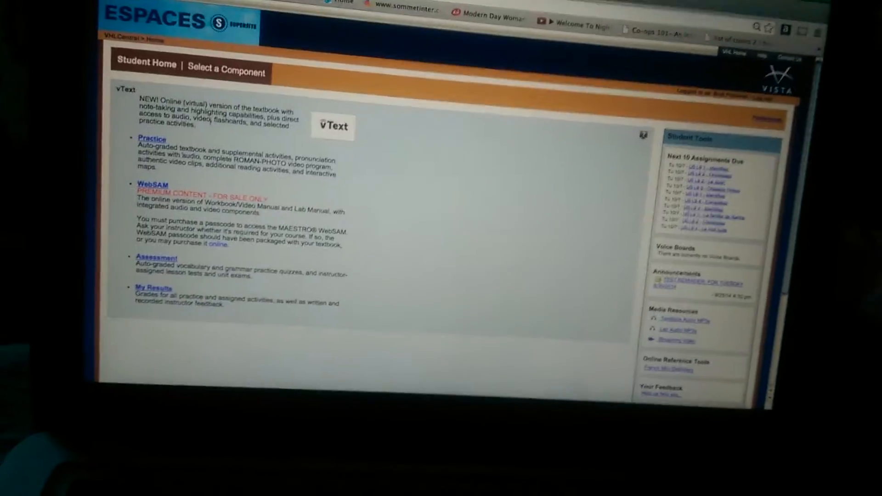
# Open WebSAM from Student Home and scroll the Leçon 1A workbook and lab activities
pyautogui.click(152, 139)
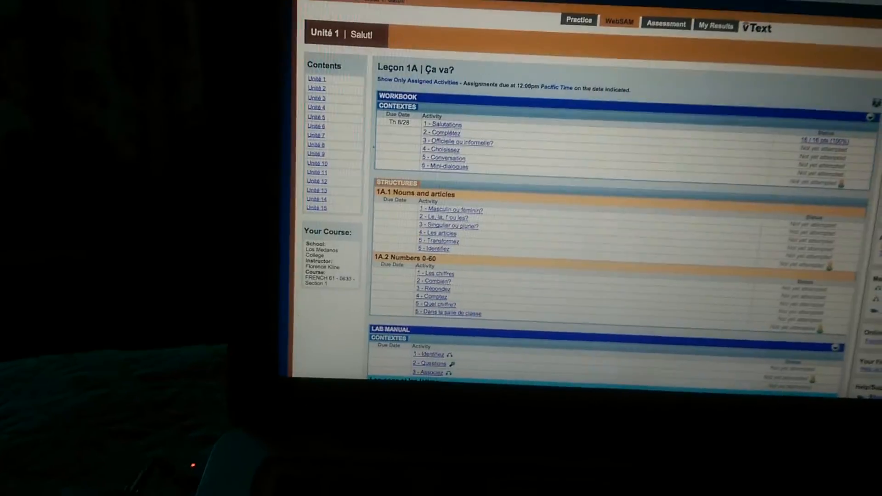
pyautogui.scroll(-3)
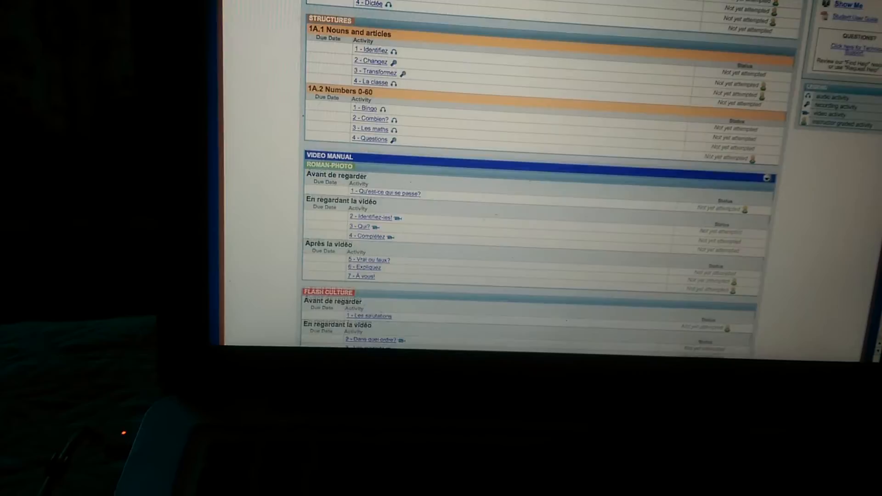
pyautogui.scroll(-3)
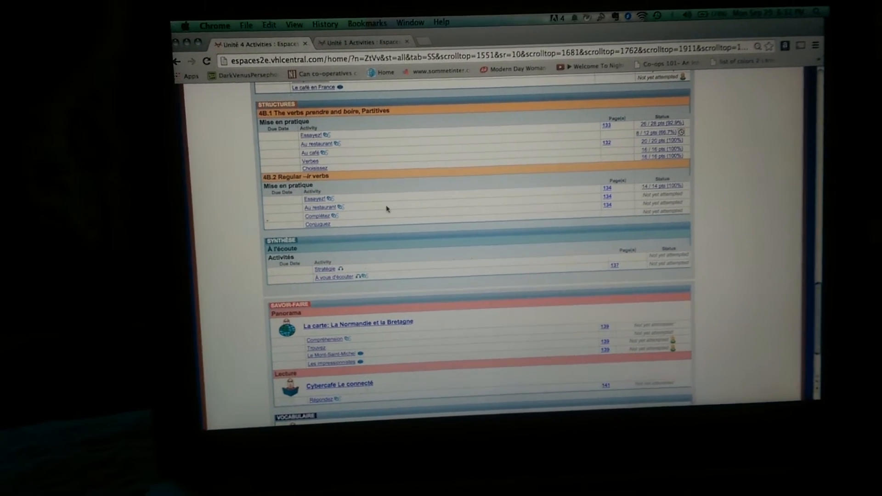
pyautogui.click(324, 207)
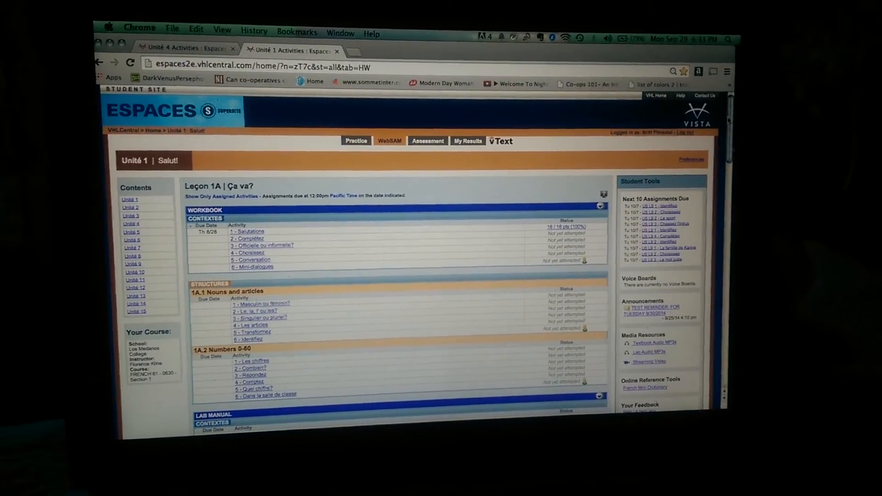
pyautogui.scroll(-3)
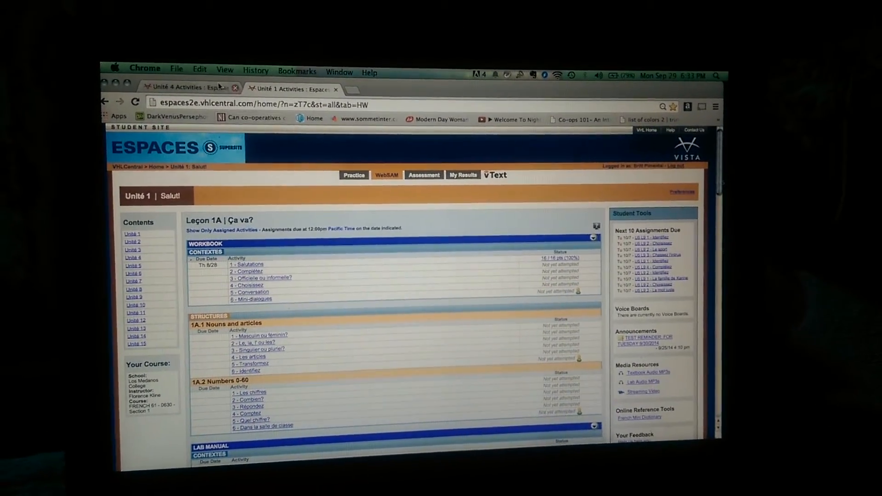
pyautogui.scroll(-3)
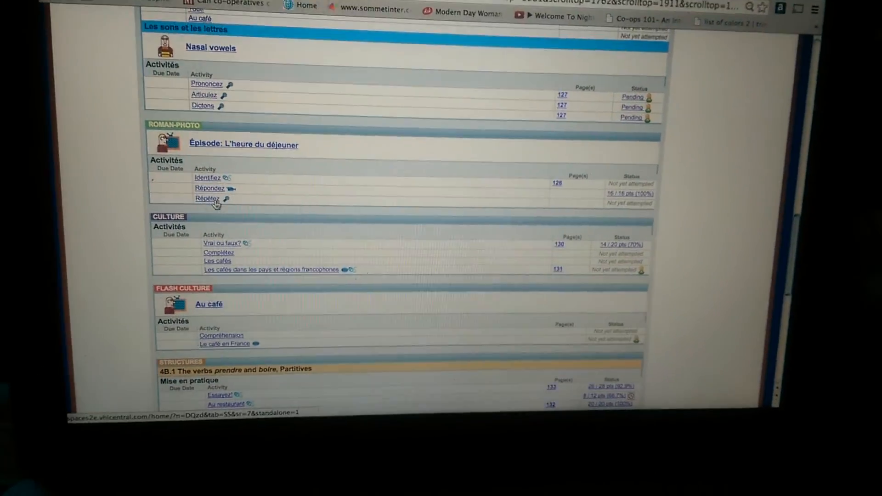
# Open the Répétez activity, record clip 1, then re-record it and confirm
pyautogui.click(207, 199)
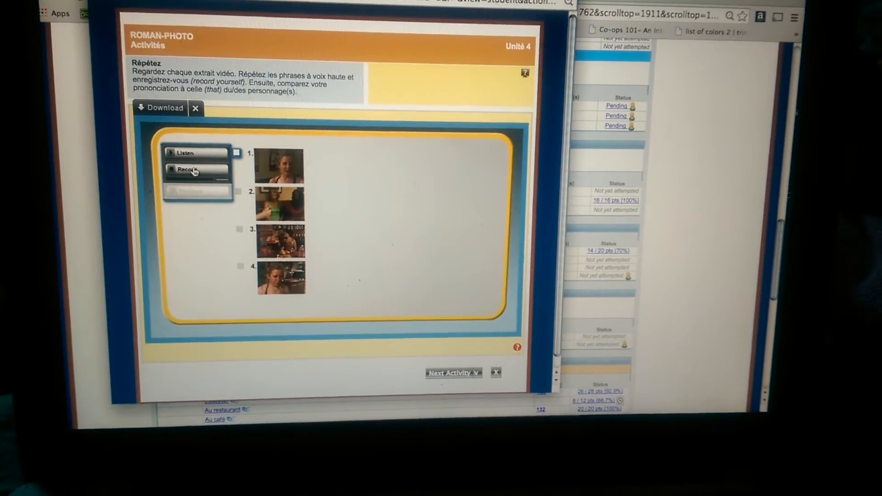
pyautogui.click(192, 169)
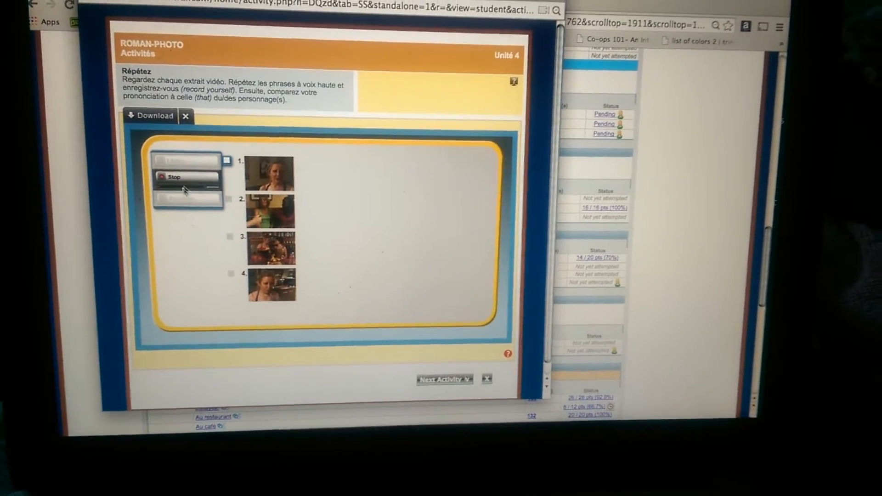
pyautogui.click(175, 176)
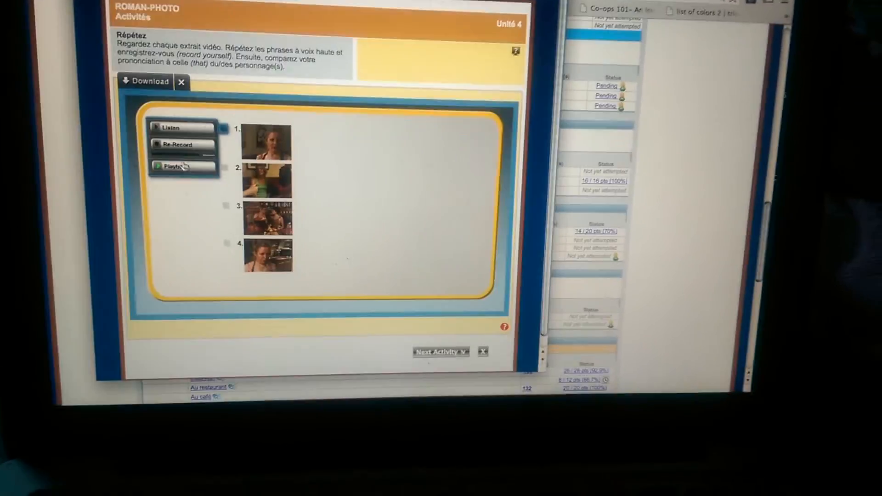
pyautogui.click(183, 145)
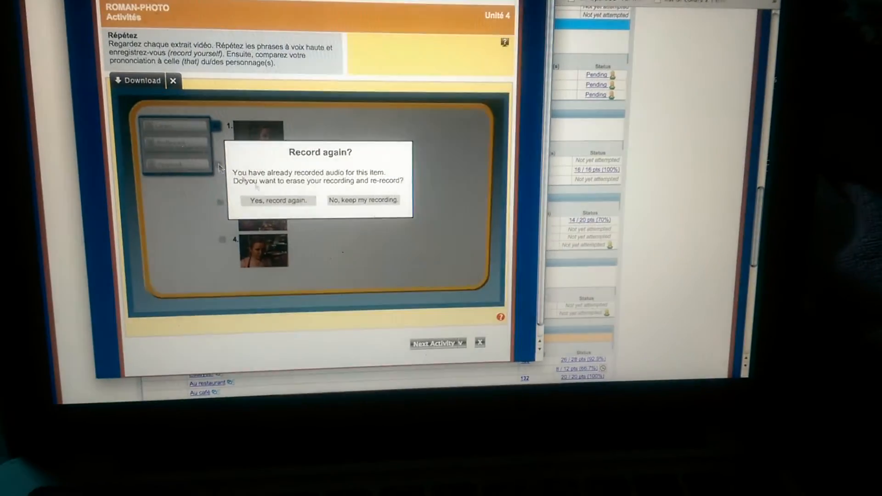
pyautogui.click(363, 200)
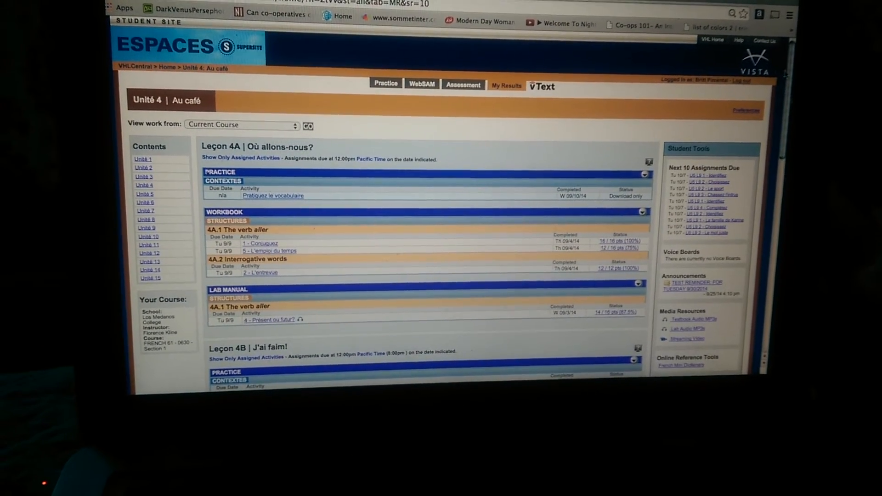
pyautogui.scroll(-3)
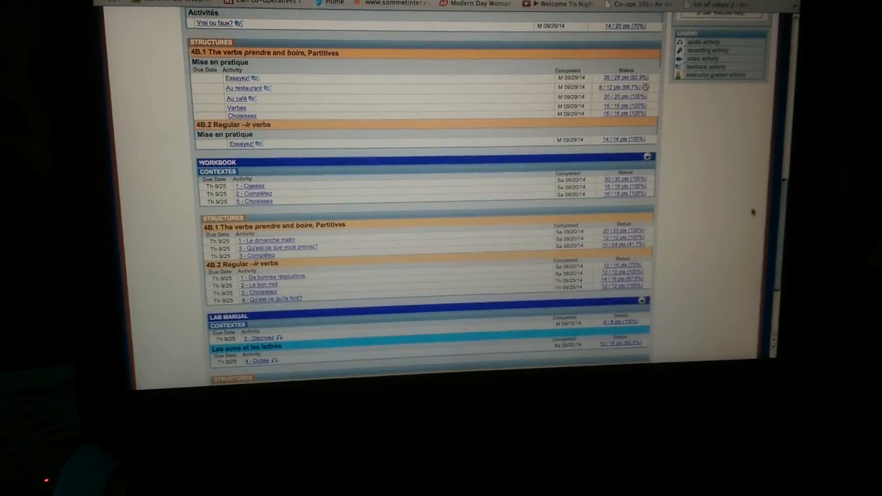
pyautogui.scroll(-3)
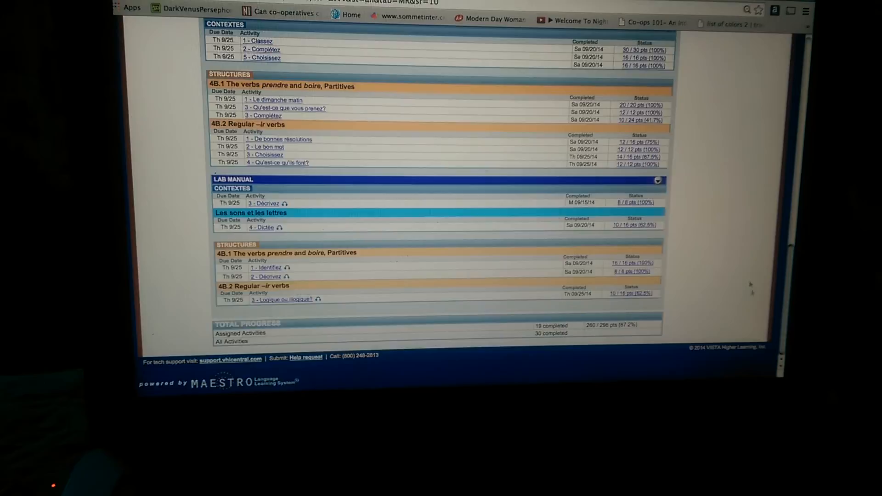